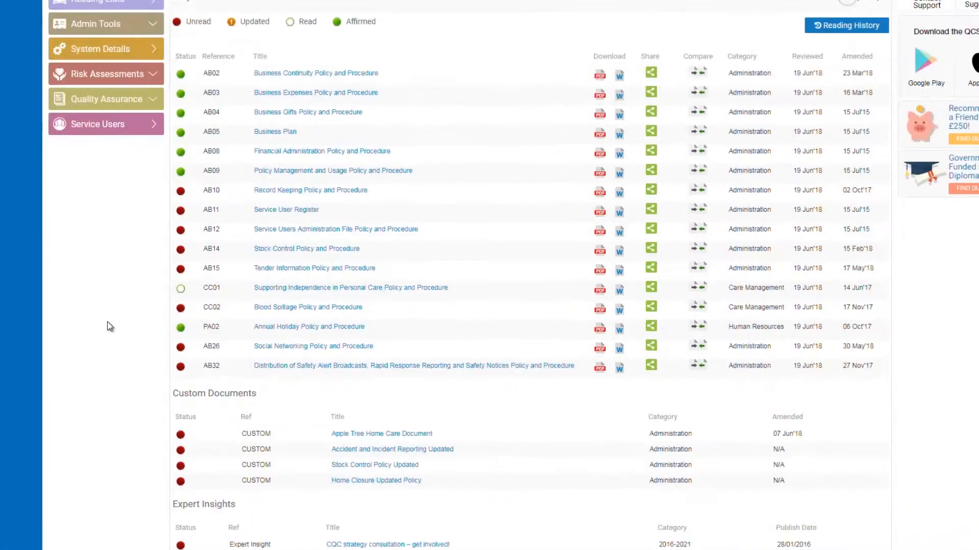
Step: Return to the reading lists overview and begin creating a new reading list
scroll("down", 3)
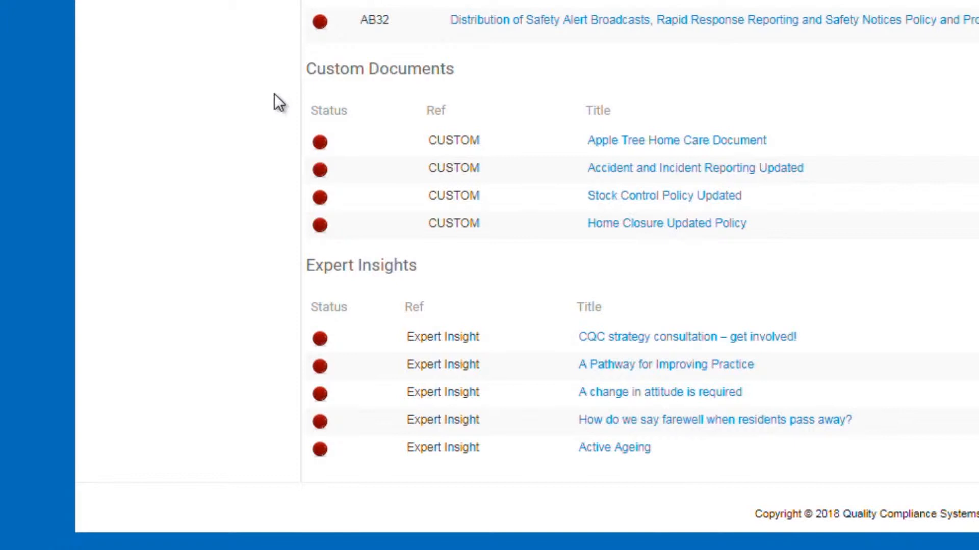
mouse_move(271, 280)
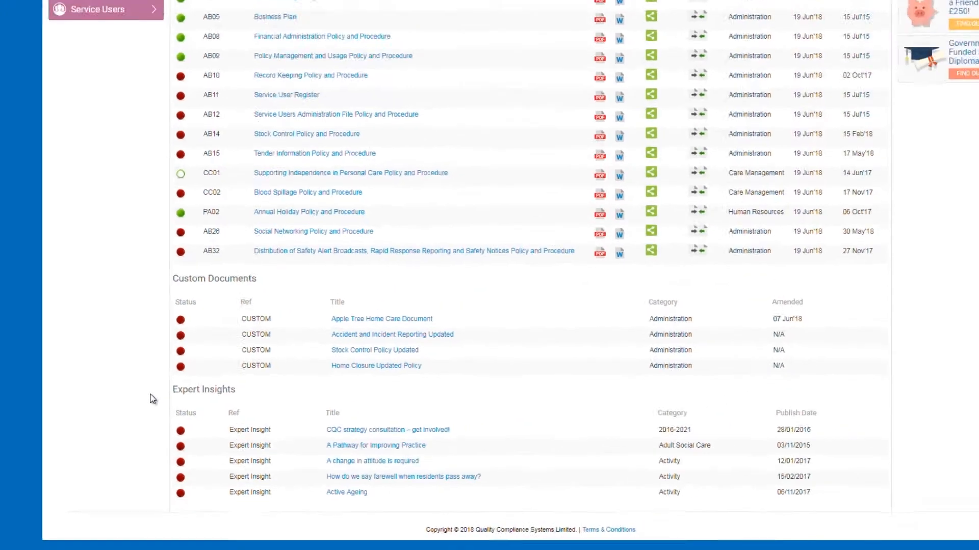
scroll("up", 3)
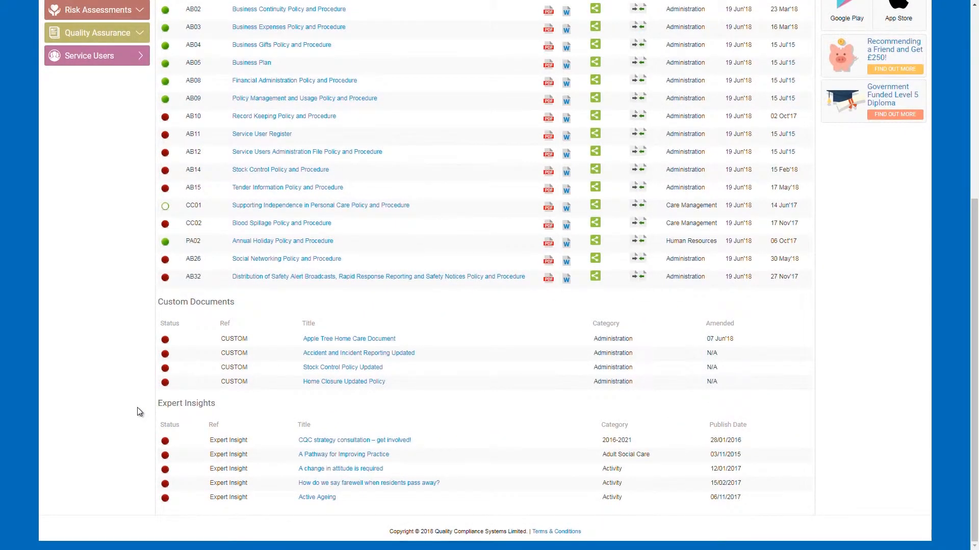
left_click(91, 246)
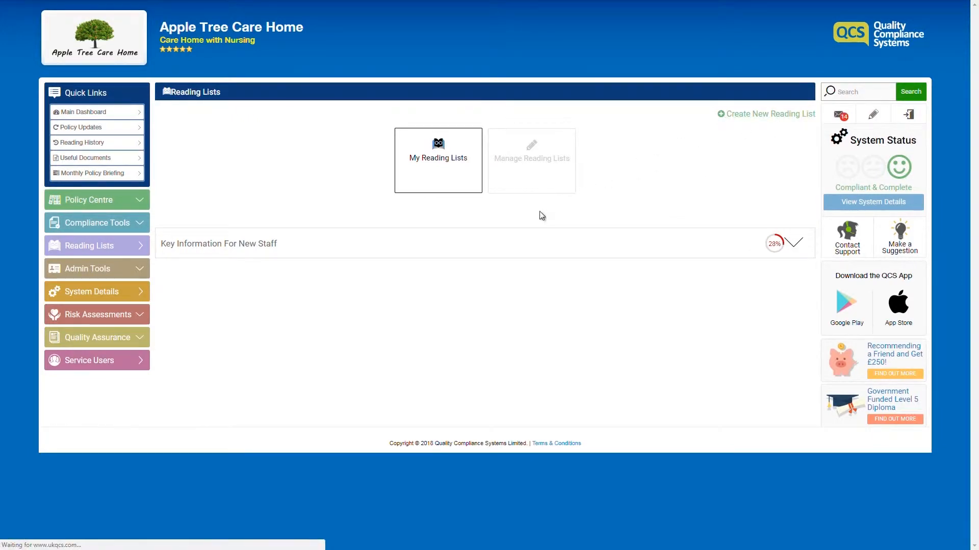
left_click(765, 113)
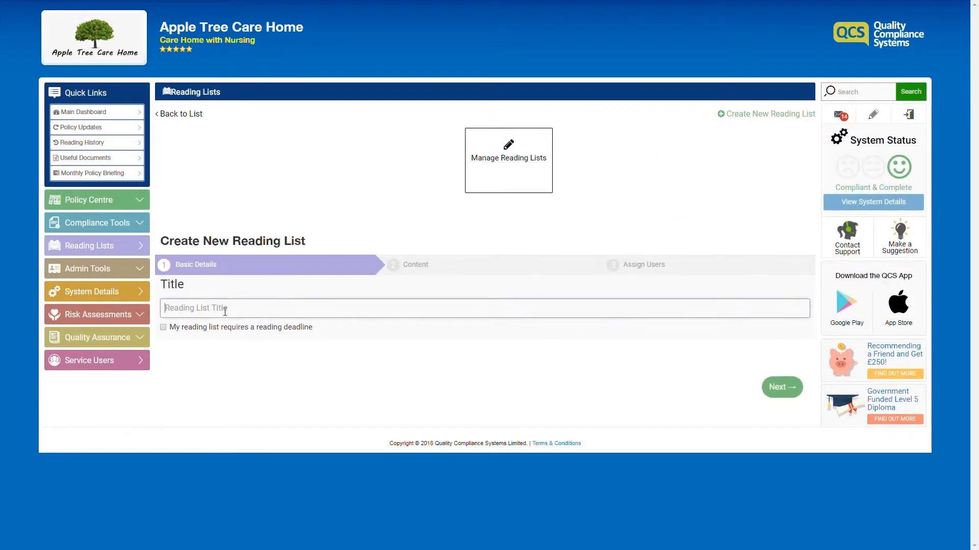
Step: Title the list 'Key Policies for New Staff' and require completion within a 2-day deadline
type("Key Pol")
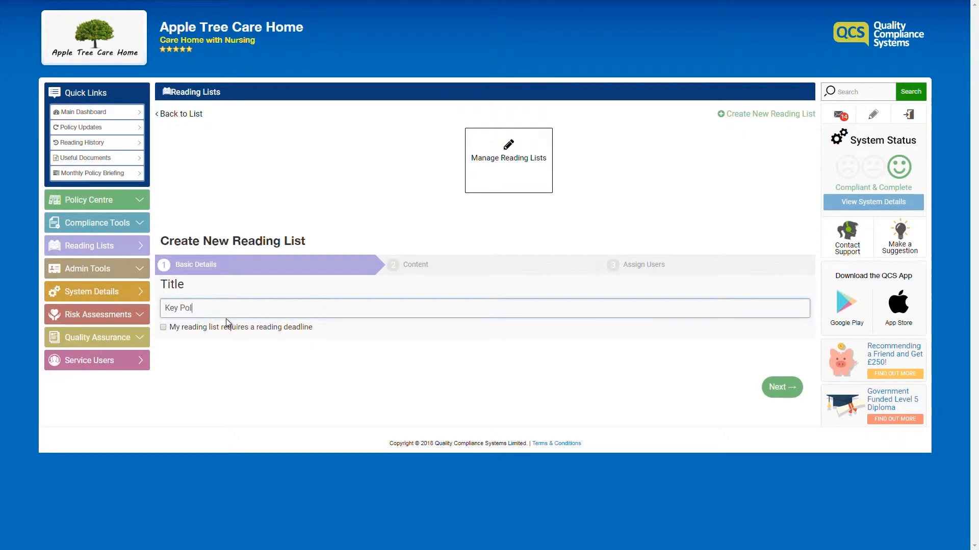
type("icies for")
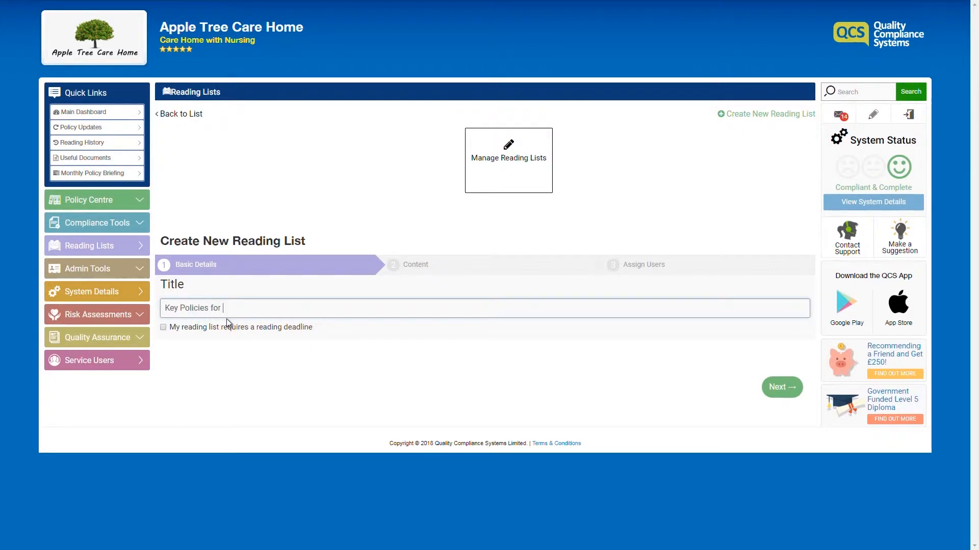
type("New Staff")
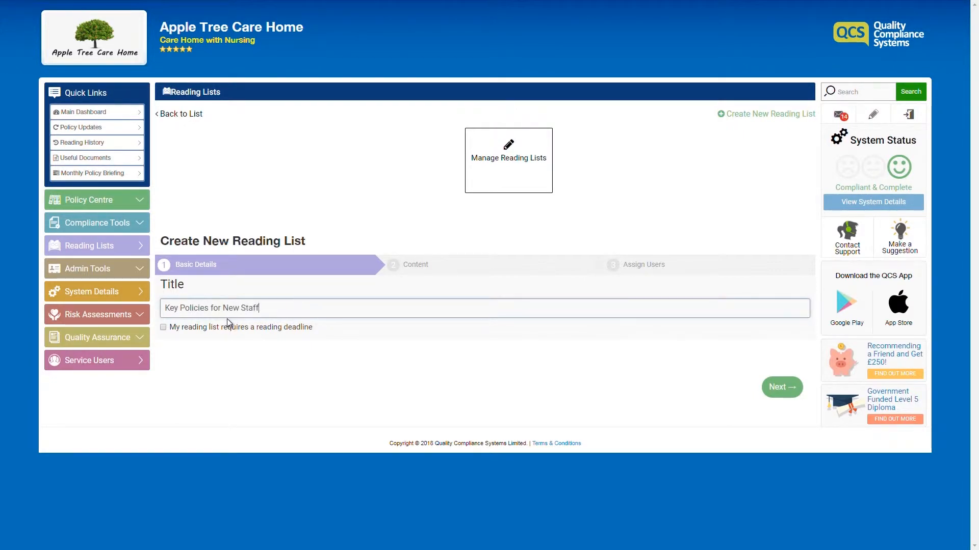
left_click(163, 328)
type("2")
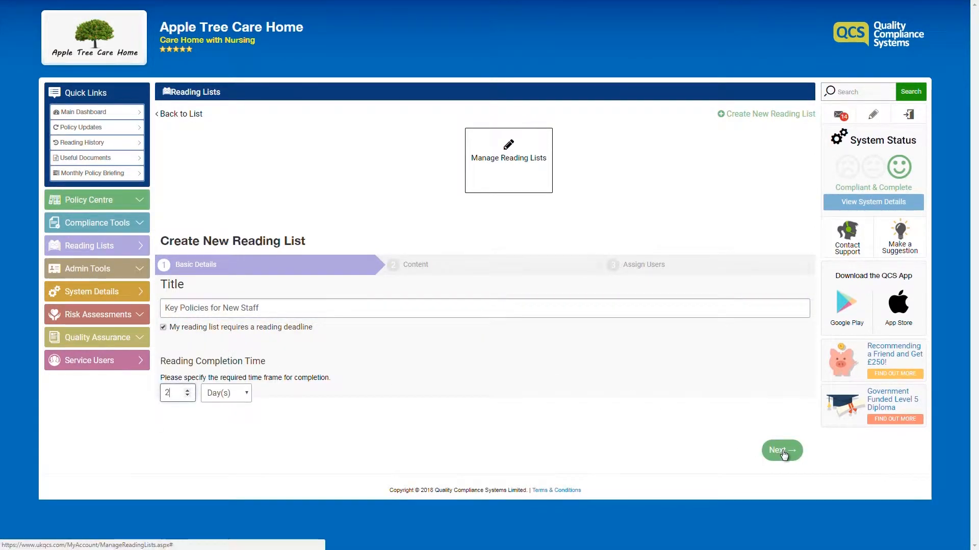
Step: Include the Administration, Care Practice and CR01/CR02 policies and create the reading list
left_click(780, 450)
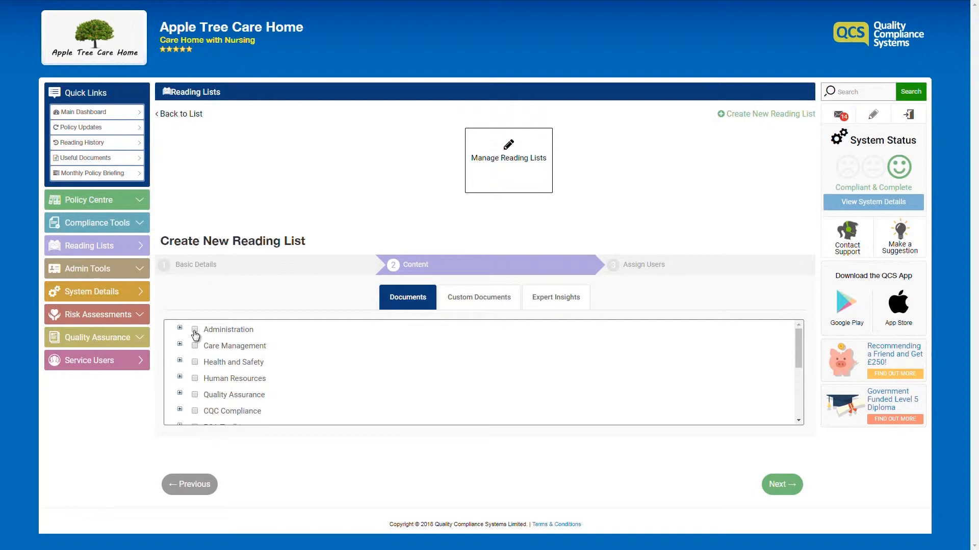
left_click(179, 345)
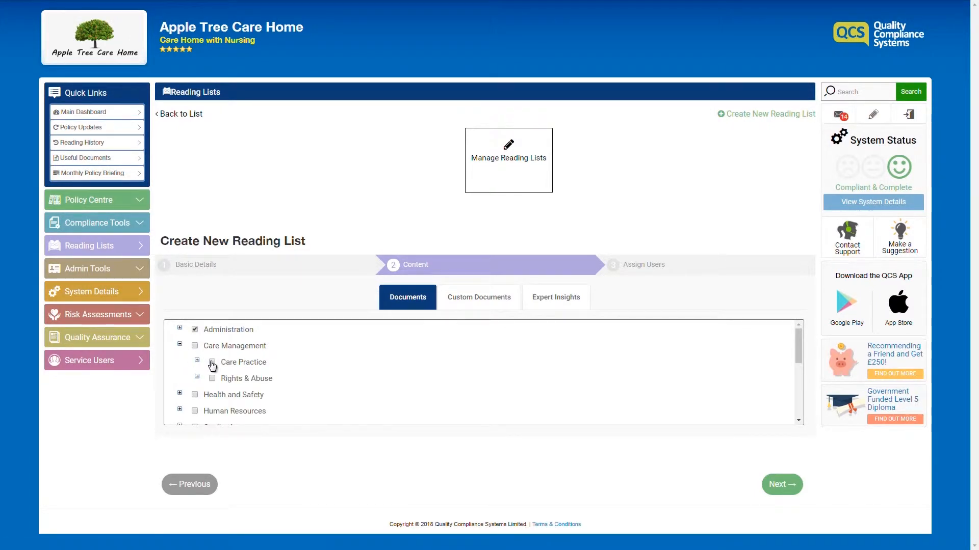
left_click(197, 379)
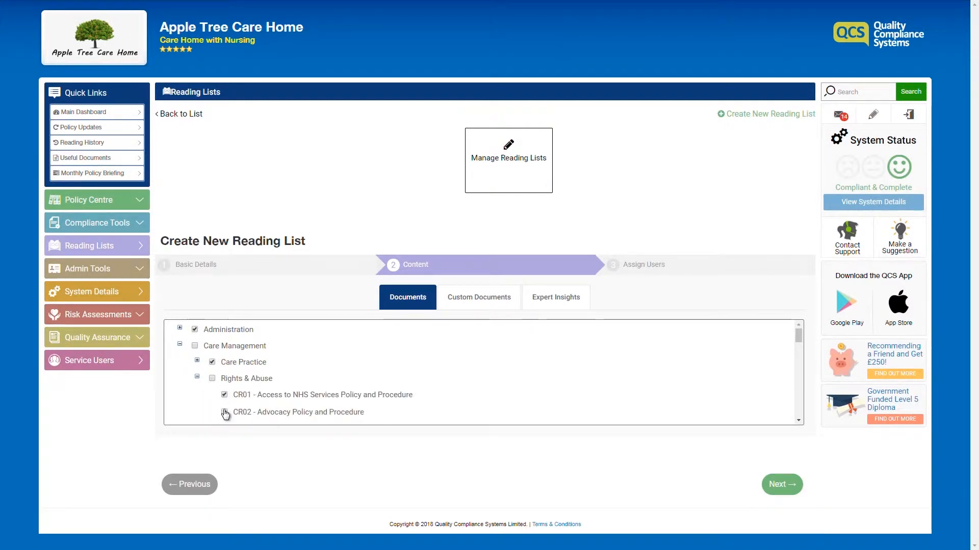
left_click(781, 484)
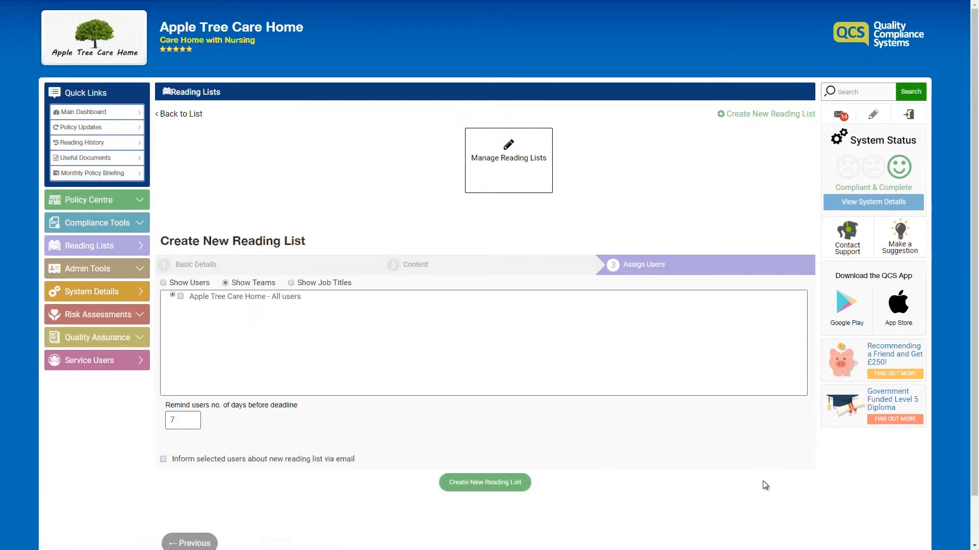
left_click(181, 296)
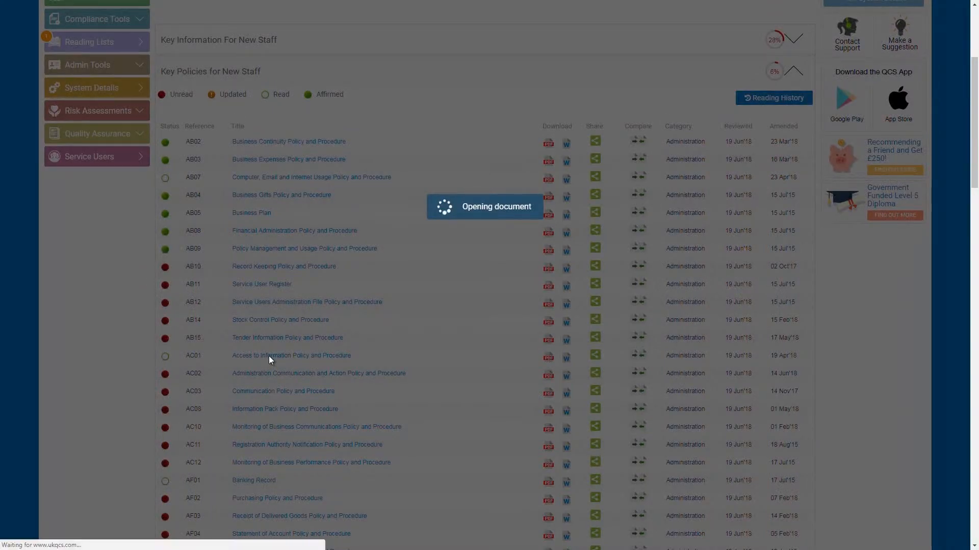
Step: Read the AC01 Access to Information policy and certify it as read and understood
left_click(291, 355)
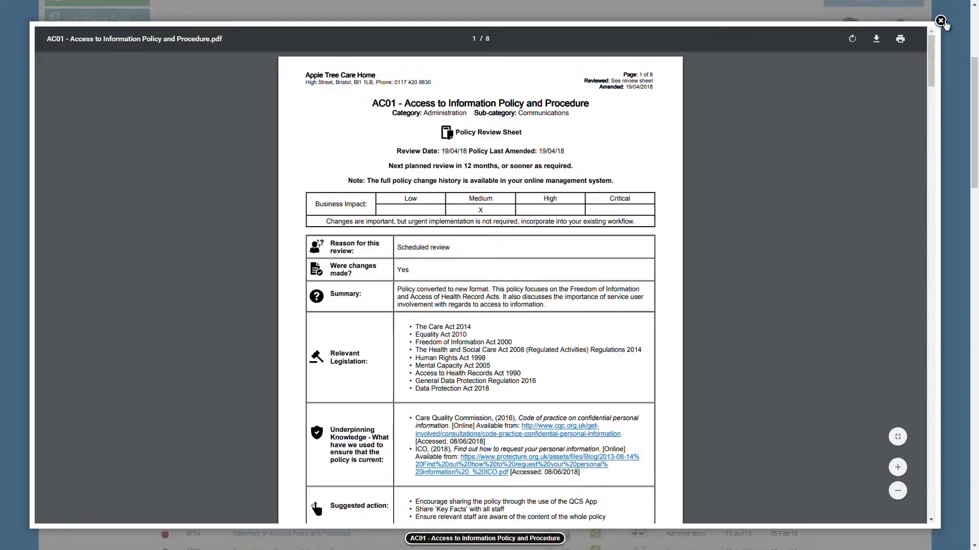
left_click(941, 21)
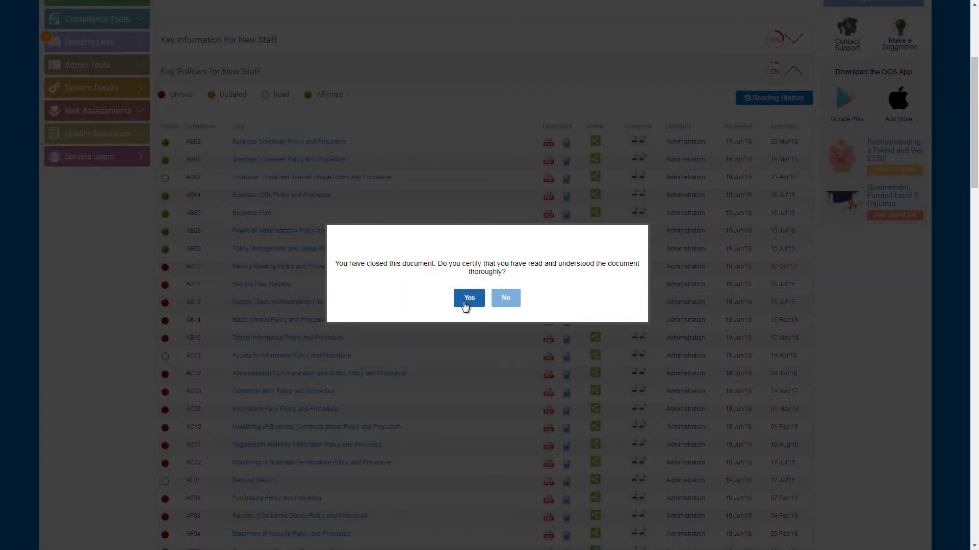
left_click(468, 297)
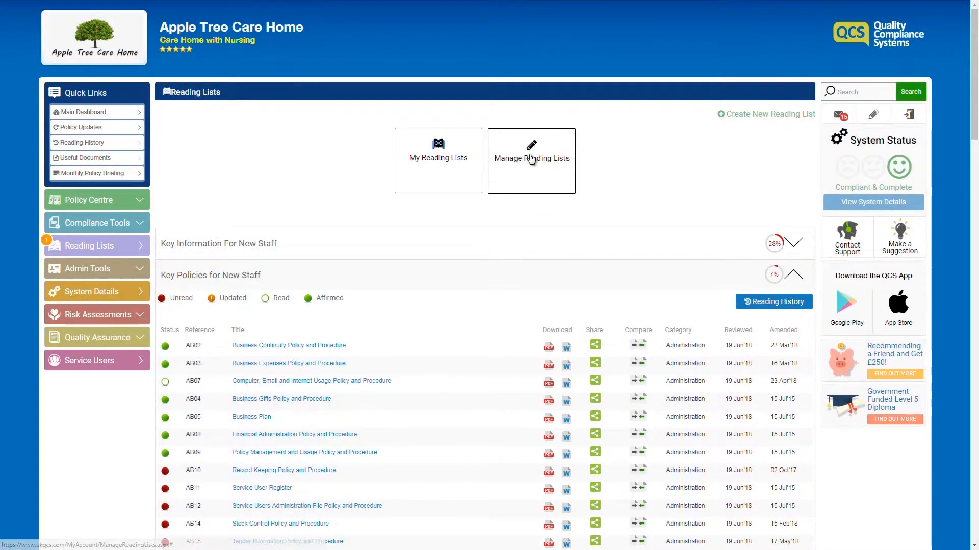
Step: Edit the Key Policies for New Staff list from the Manage Reading Lists page
left_click(531, 160)
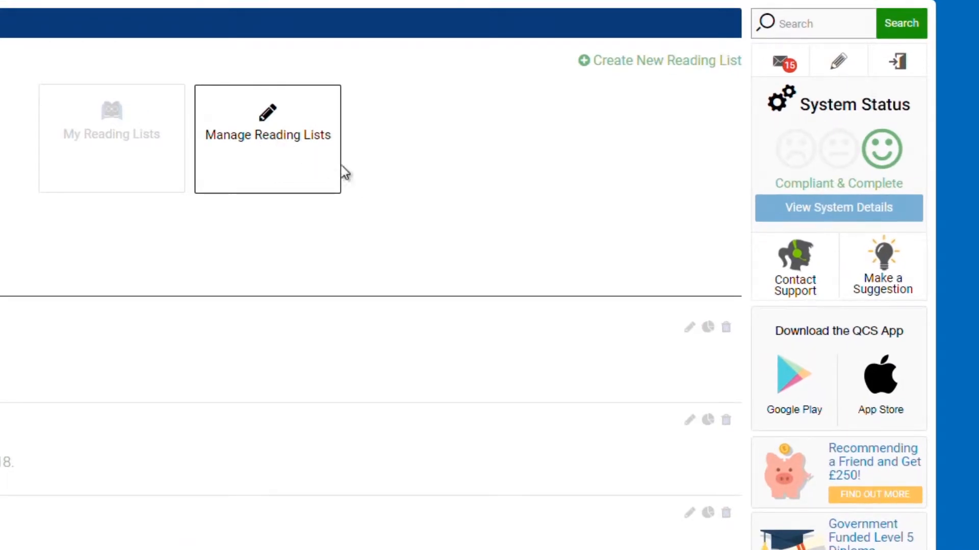
mouse_move(688, 328)
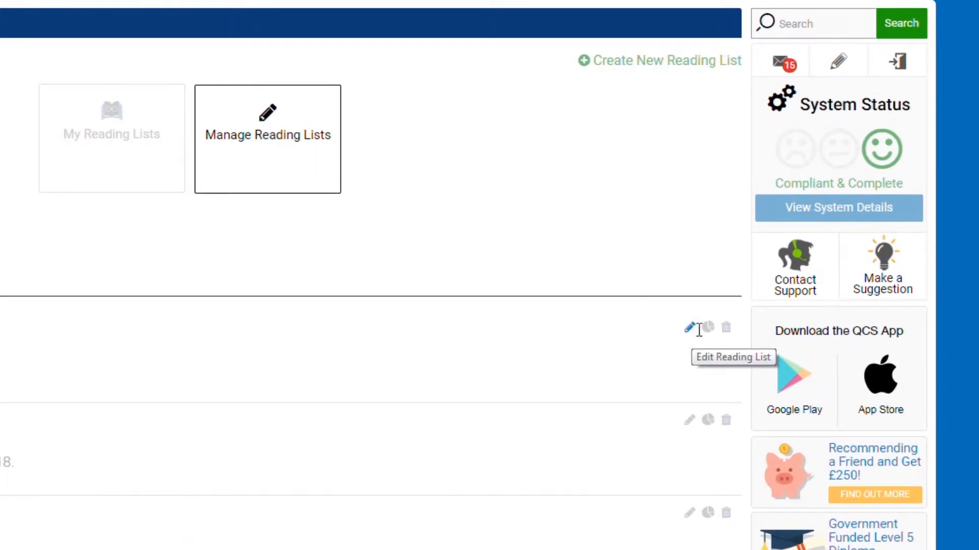
mouse_move(726, 327)
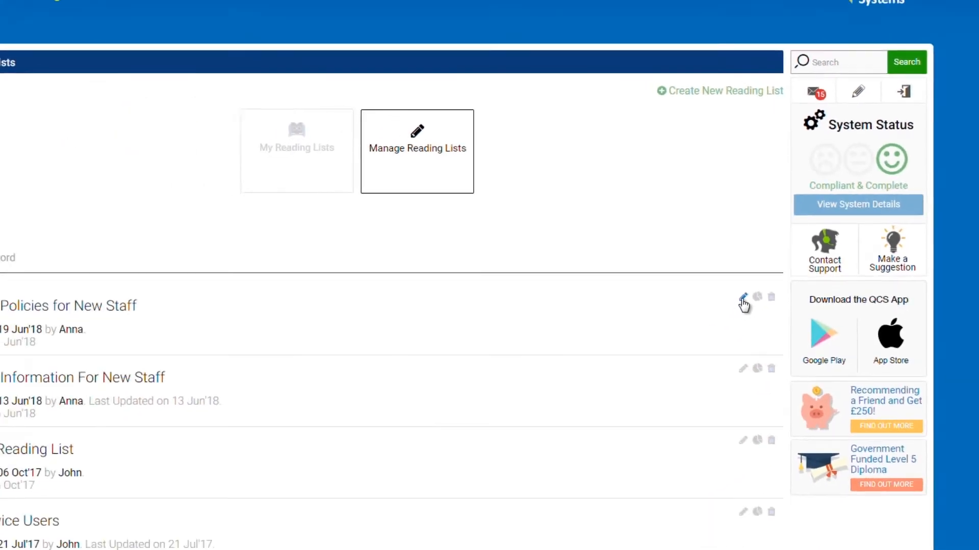
left_click(742, 299)
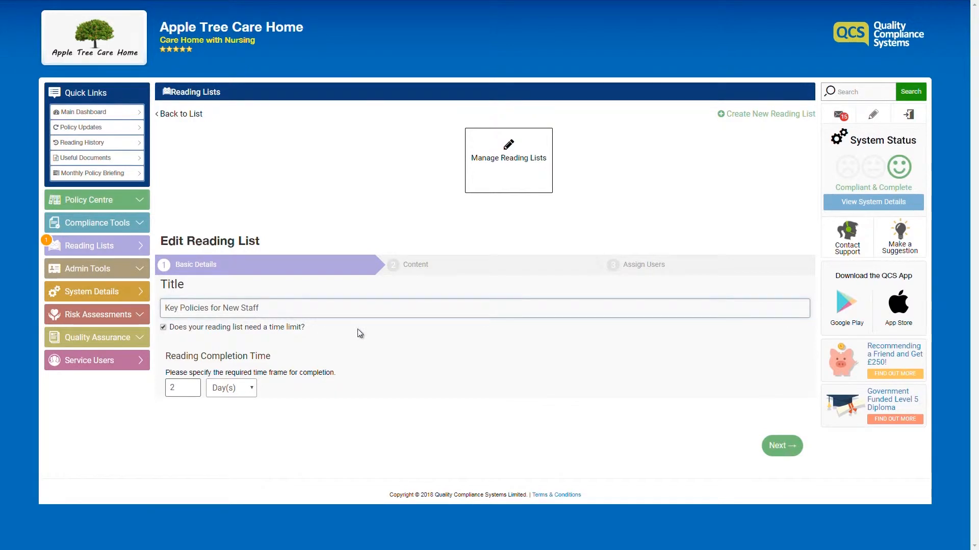
Step: Rename the list 'Key Policies for New Staff Updated', review its Care Practice documents and reach Assign Users
type("Updated")
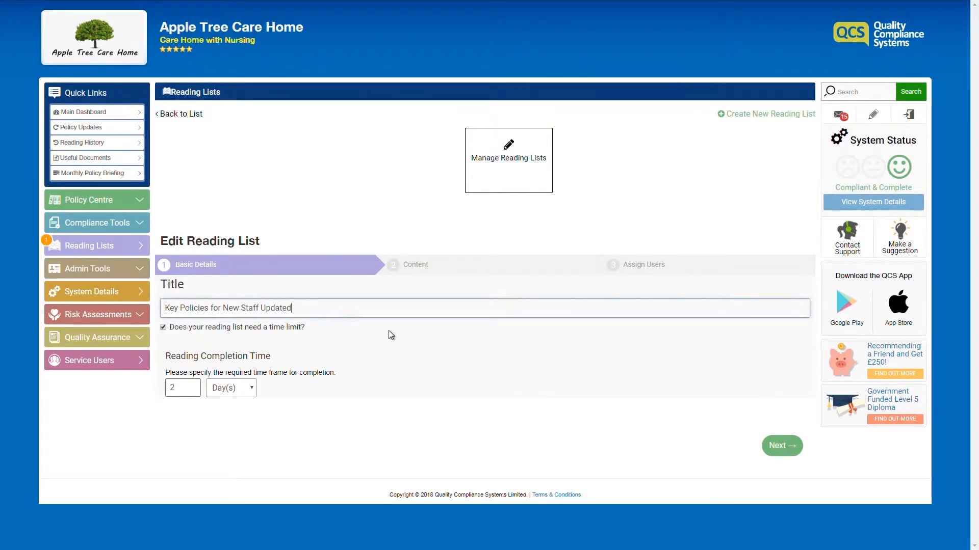
left_click(781, 445)
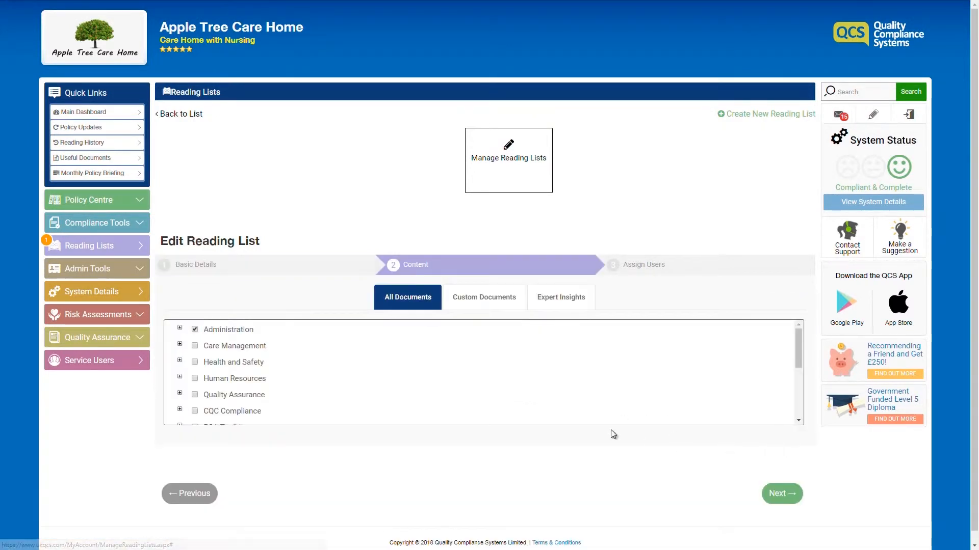
left_click(180, 346)
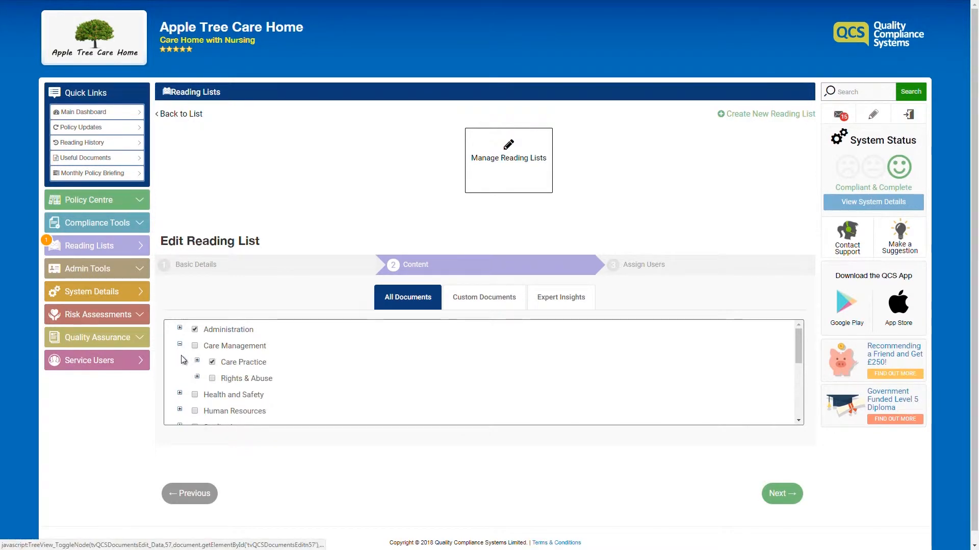
left_click(197, 362)
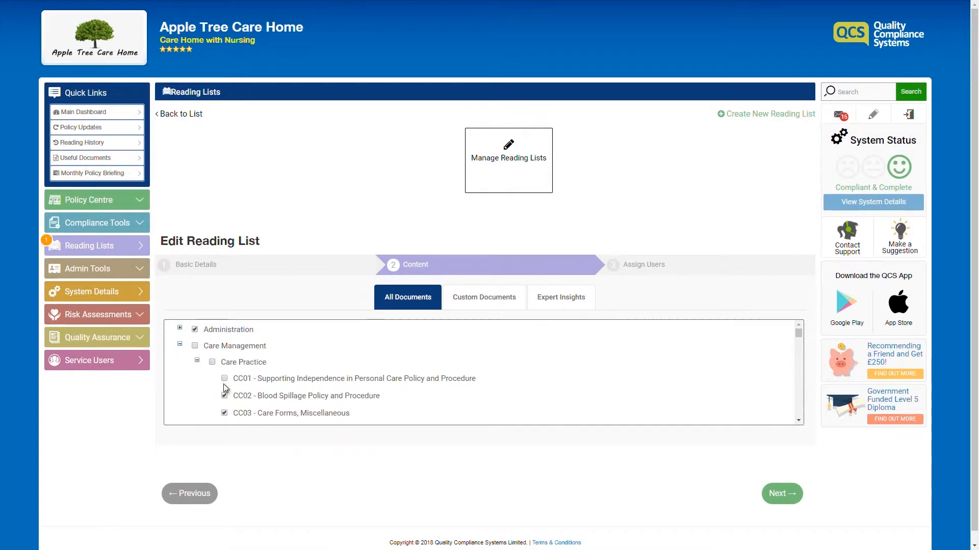
left_click(781, 493)
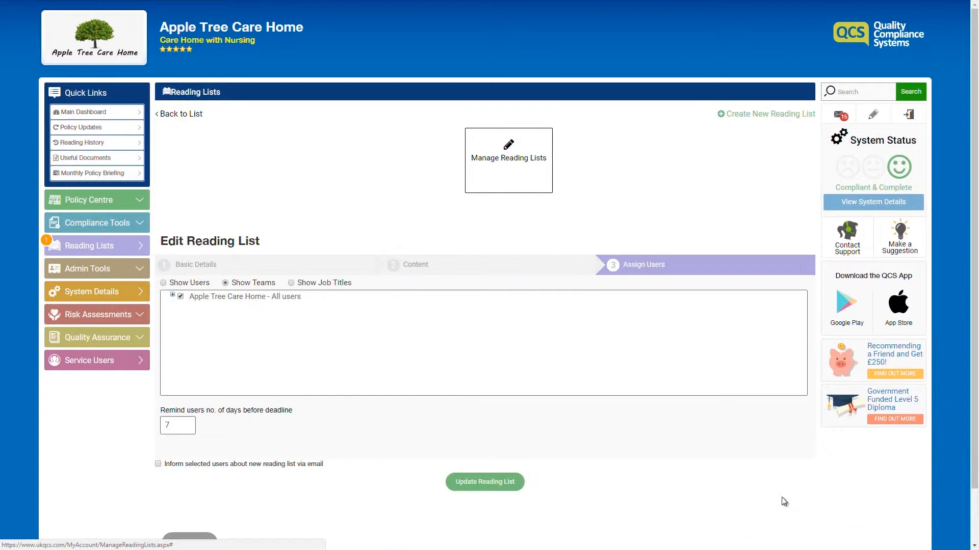
Step: Replace the whole-team assignment with three individual staff, email them, and update the list
left_click(173, 296)
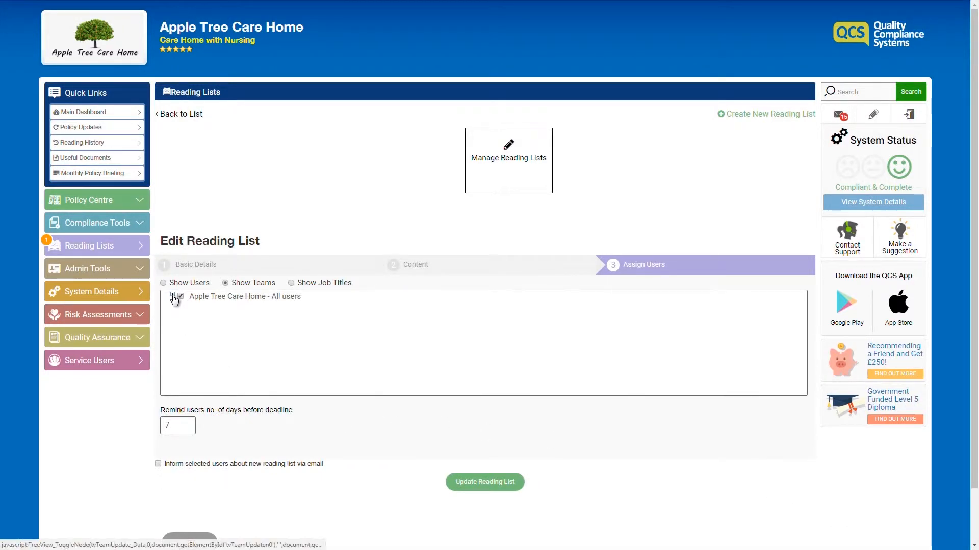
left_click(177, 297)
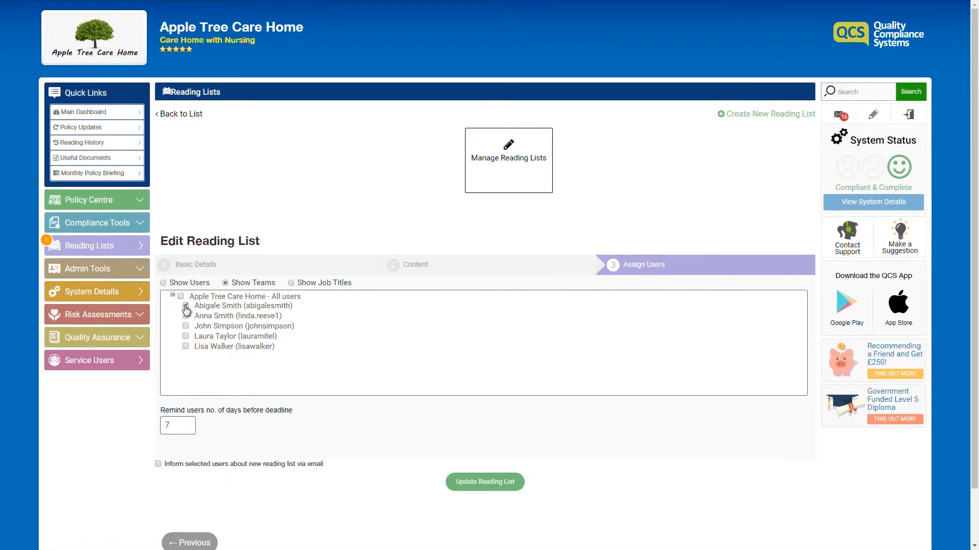
left_click(185, 305)
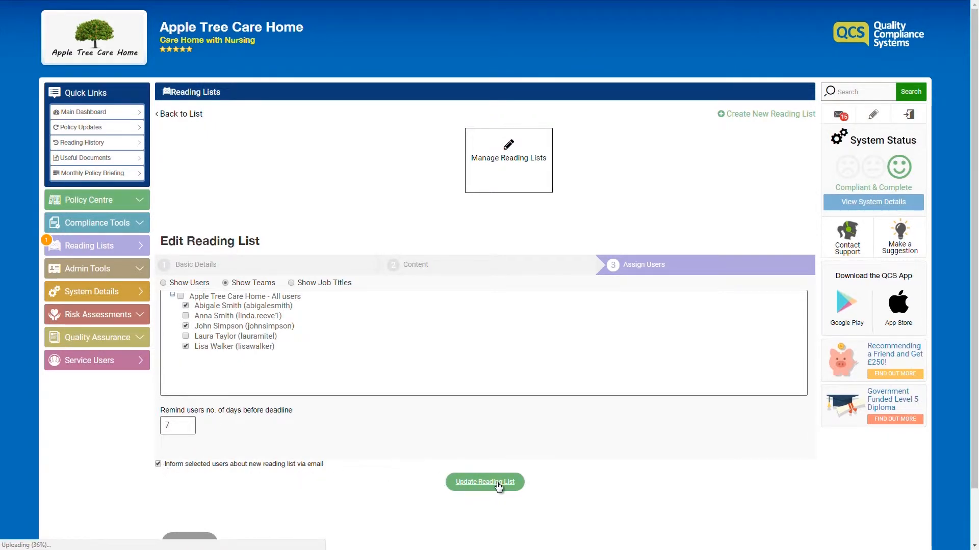
left_click(484, 482)
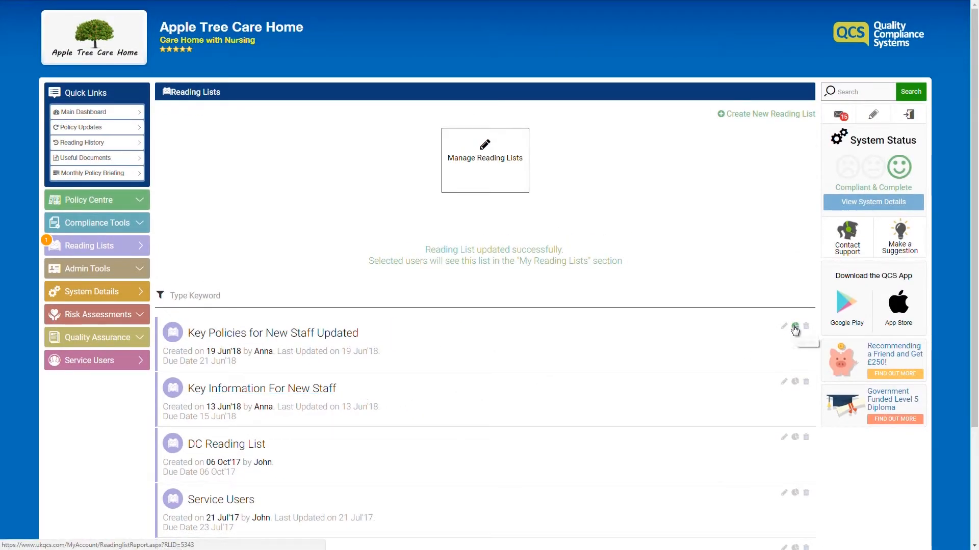
left_click(794, 326)
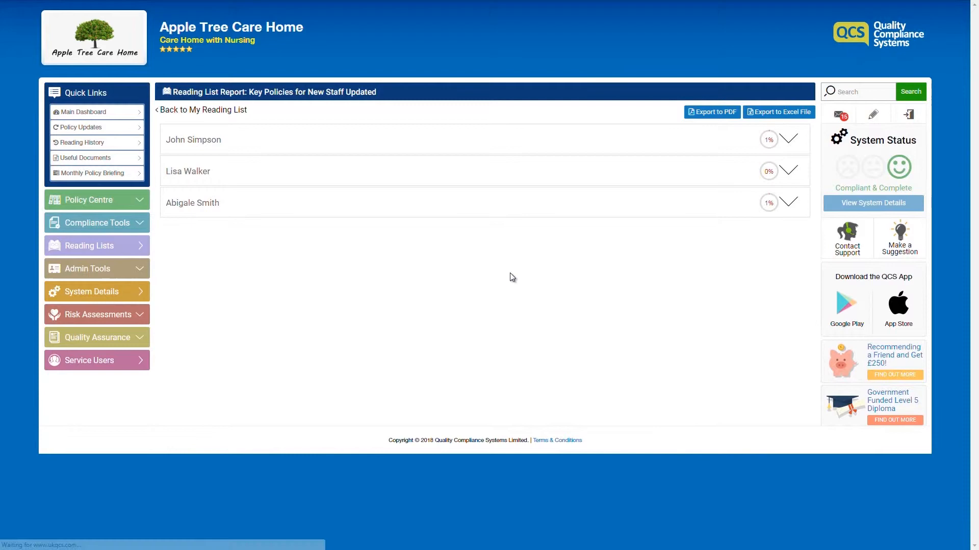
left_click(788, 139)
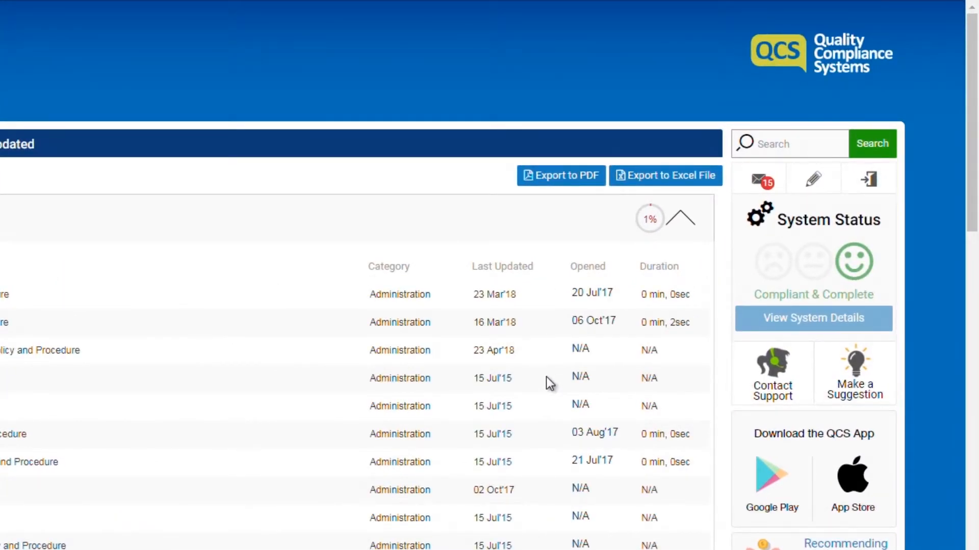
scroll("up", 3)
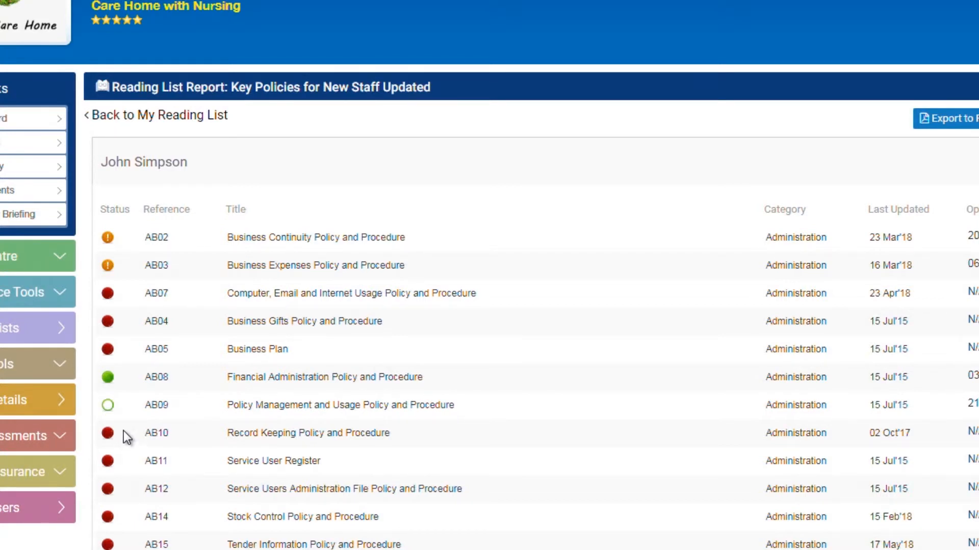
mouse_move(133, 411)
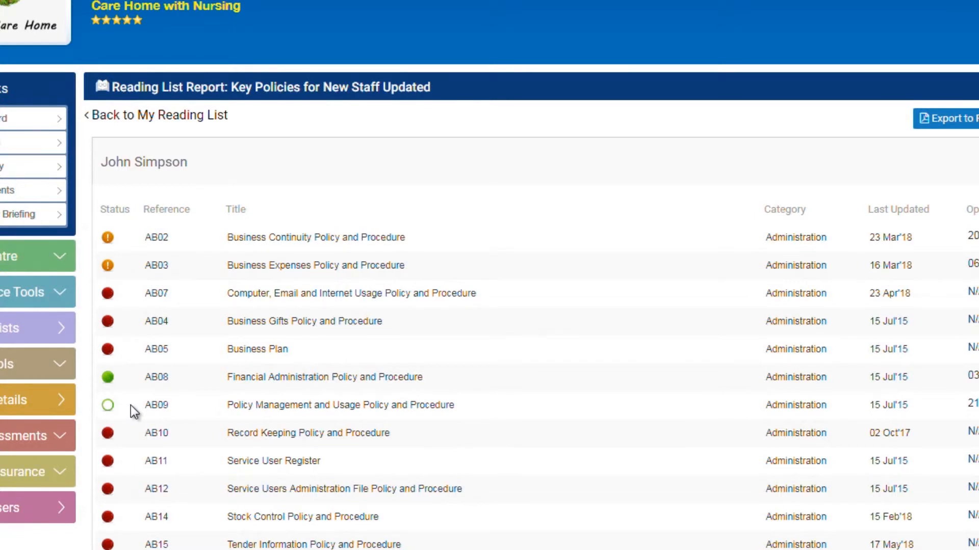
mouse_move(121, 385)
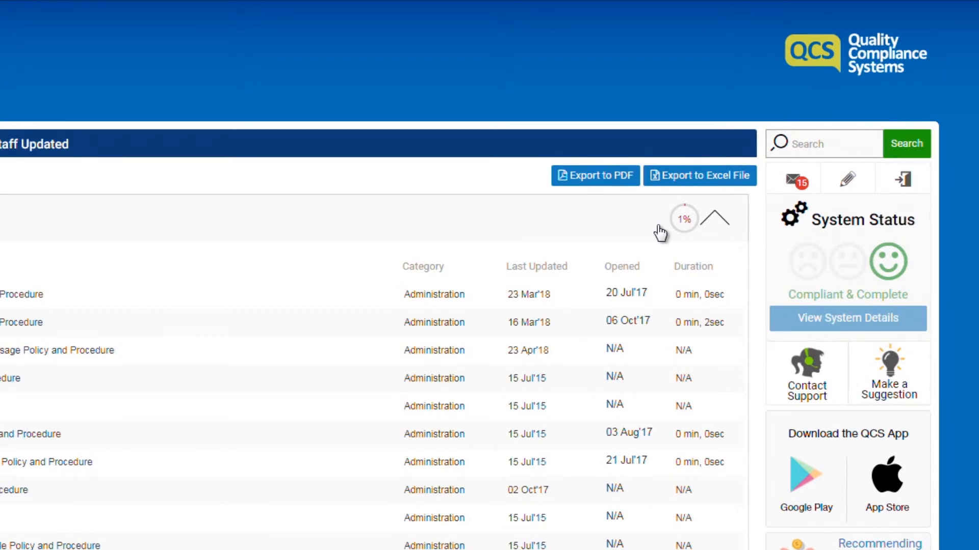
mouse_move(602, 175)
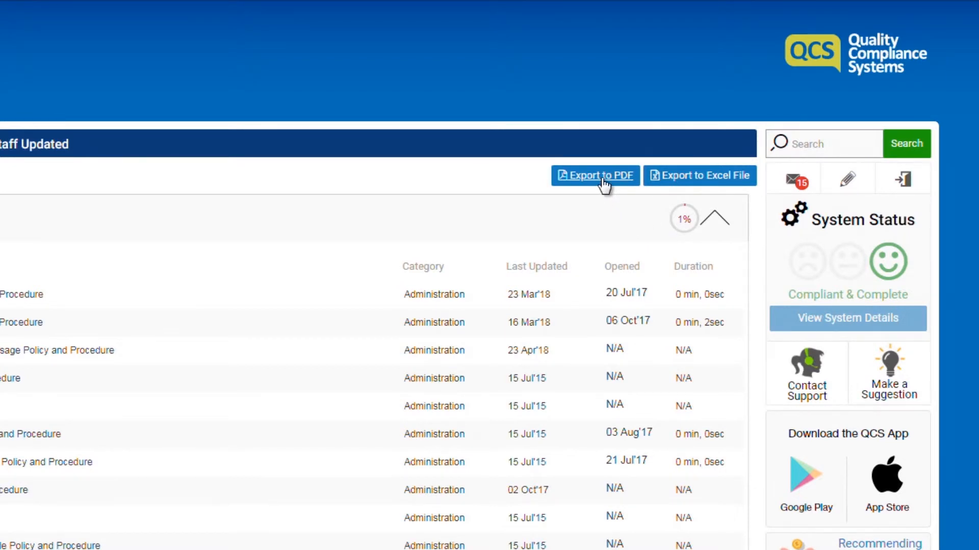
mouse_move(700, 175)
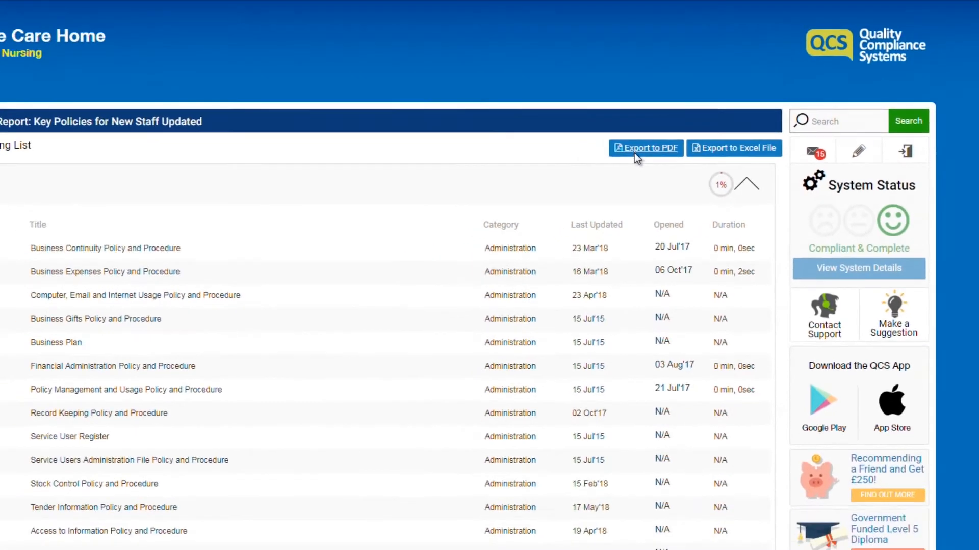
Step: Export the report as ReadingListReport.pdf and review its pages of staff reading status
left_click(645, 148)
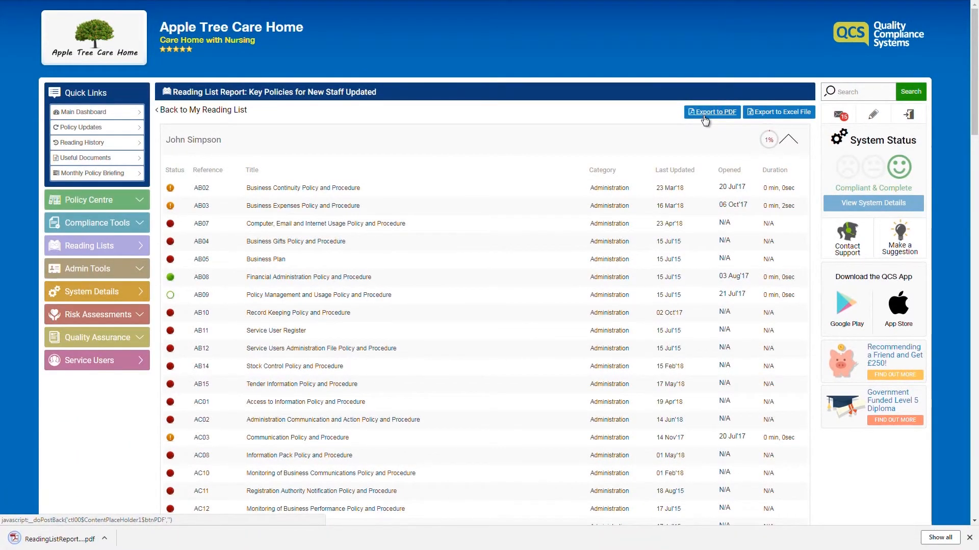
left_click(712, 112)
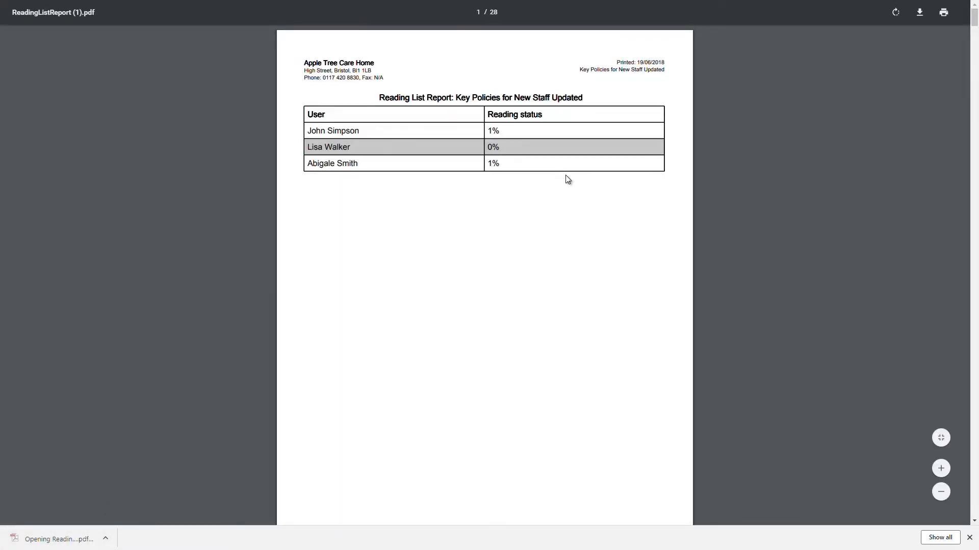
scroll("down", 3)
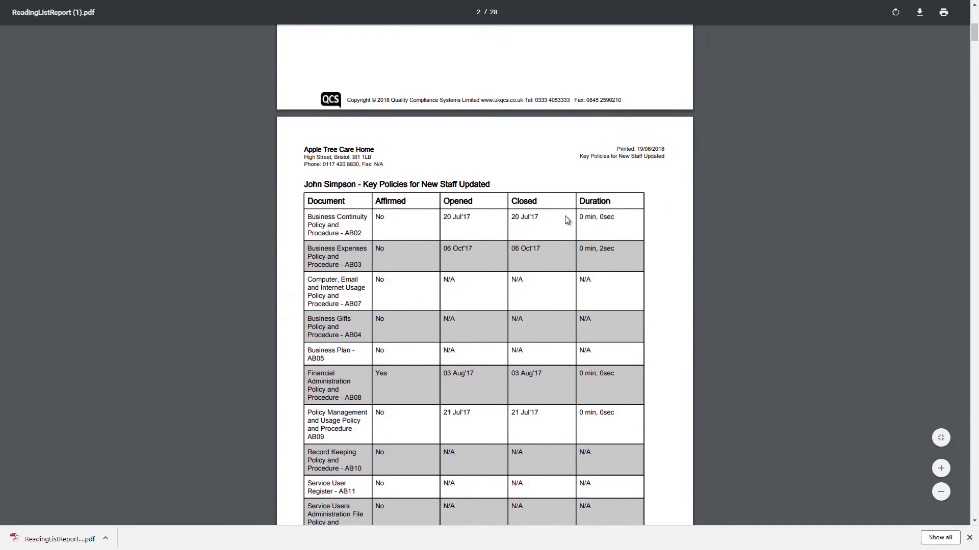
scroll("down", 3)
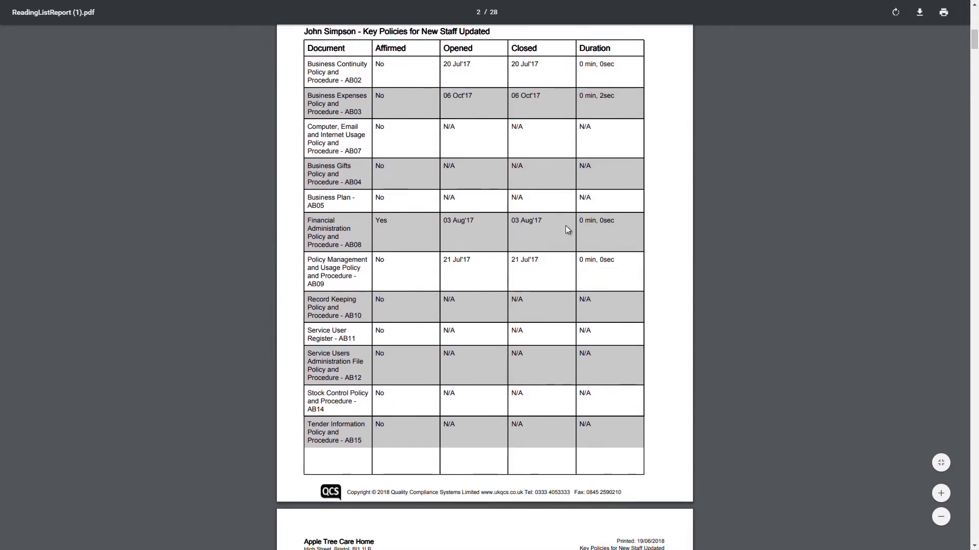
scroll("up", 3)
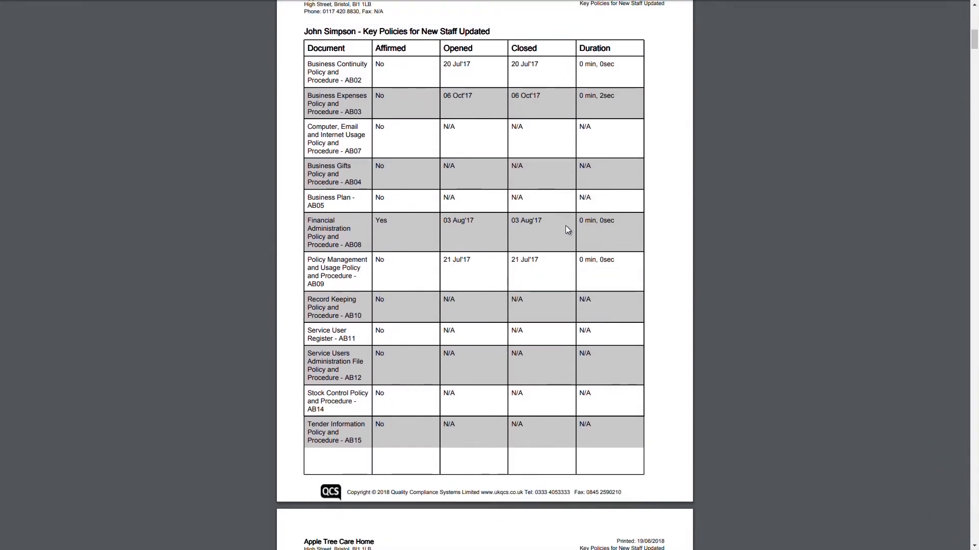